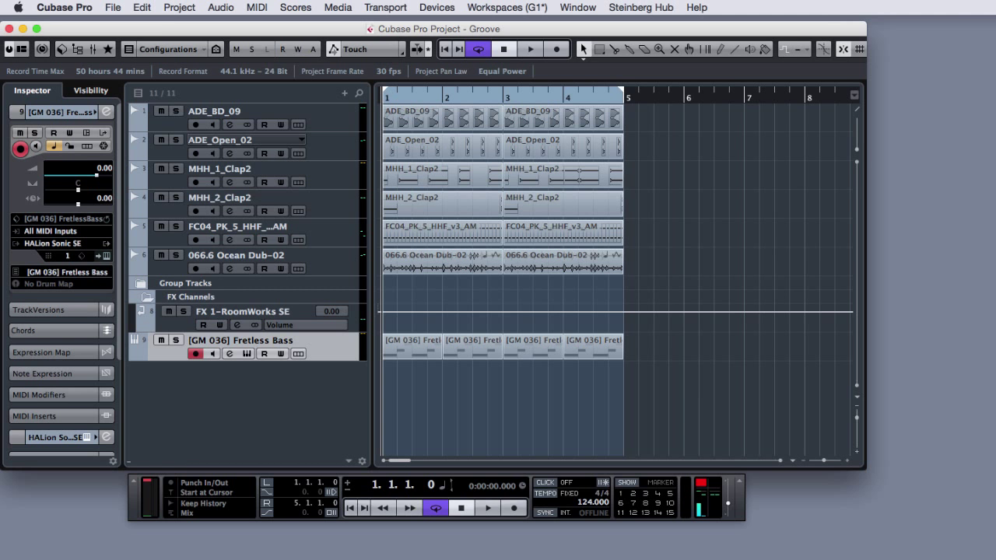
mouse_move(557, 326)
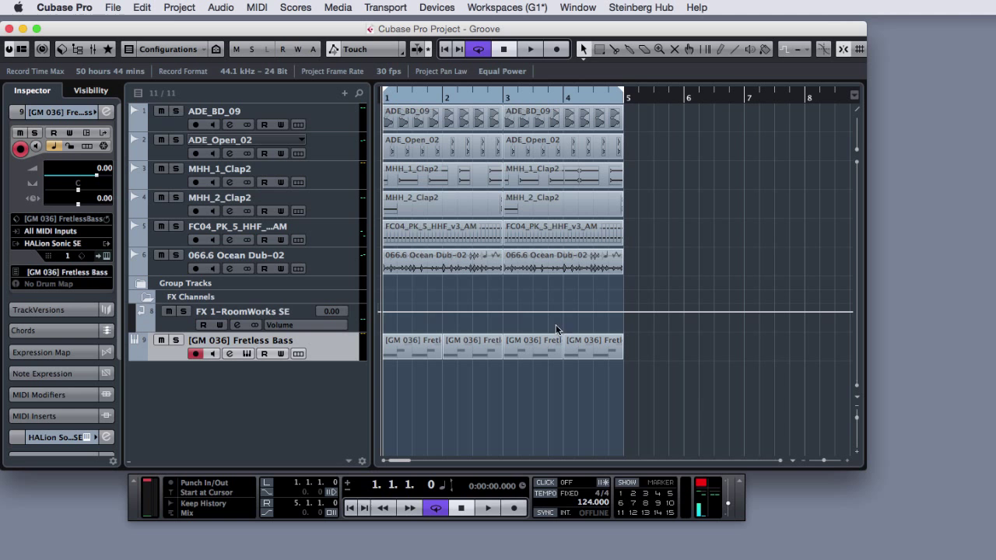
mouse_move(236, 351)
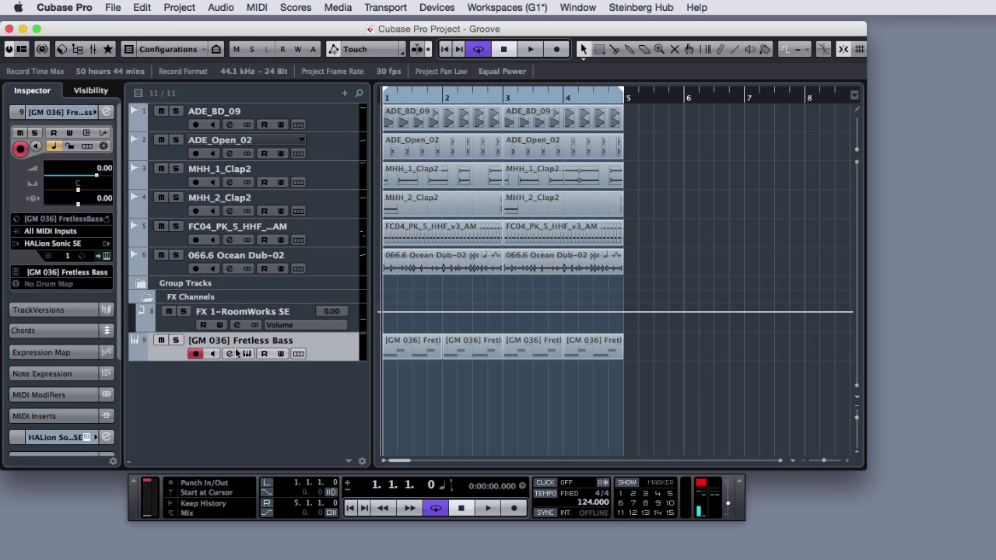
mouse_move(230, 353)
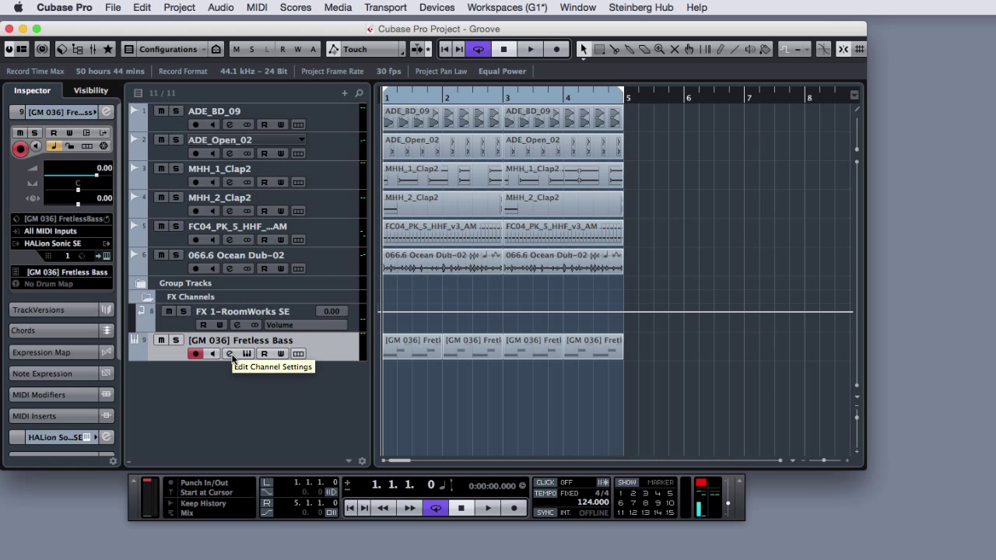
- Solo the Fretless Bass with its channel settings open and start playback
click(230, 353)
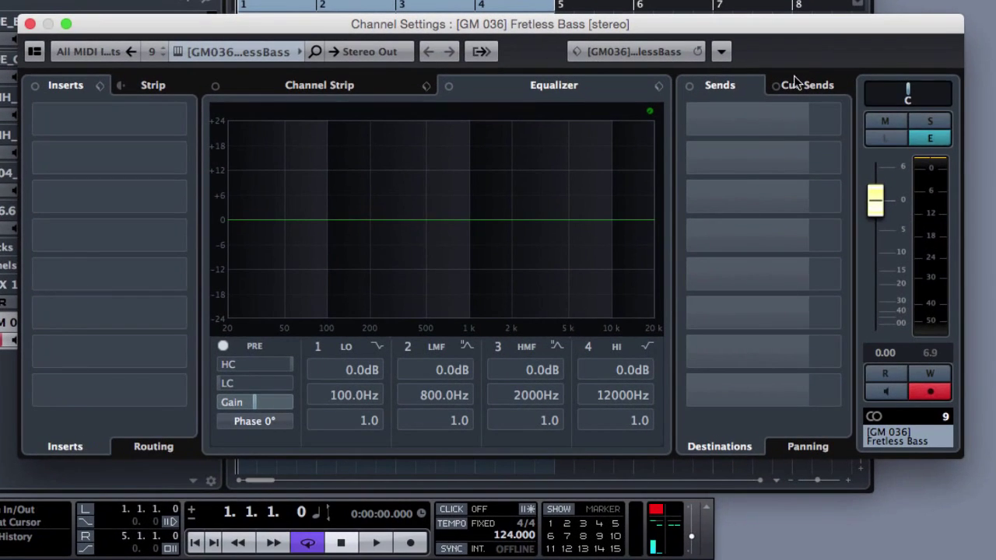
click(376, 541)
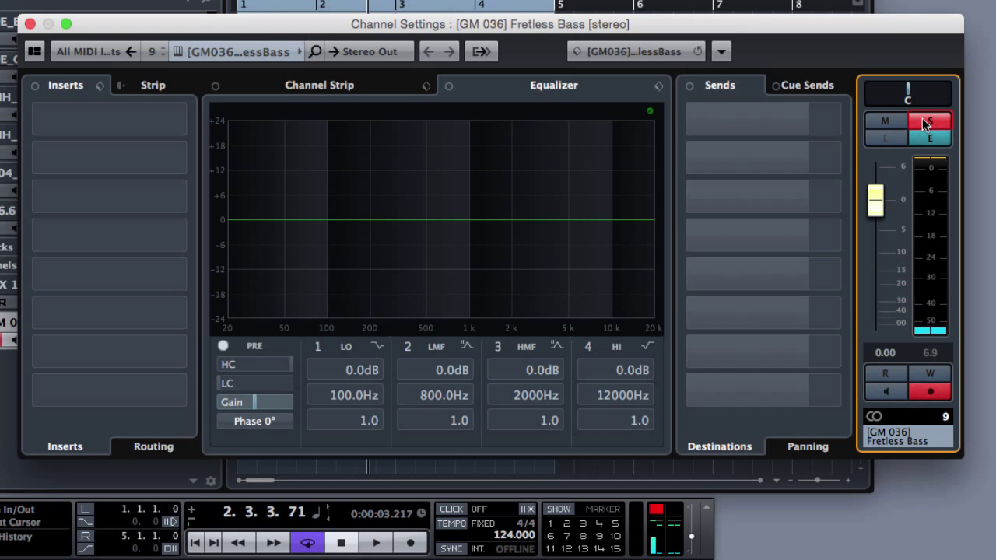
click(931, 121)
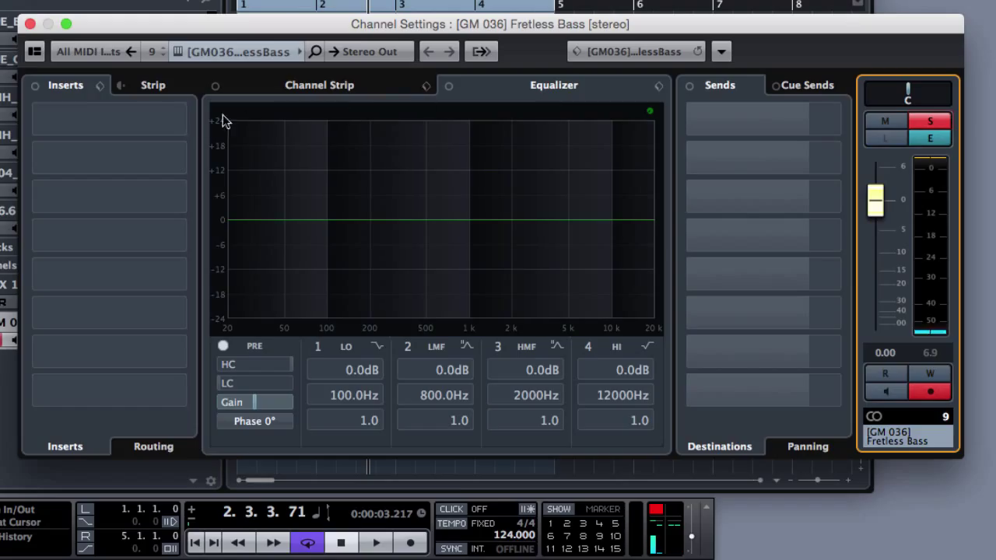
- Load DualFilter into the first insert slot, editor at Position 0.0 and Resonance 1.0
click(109, 118)
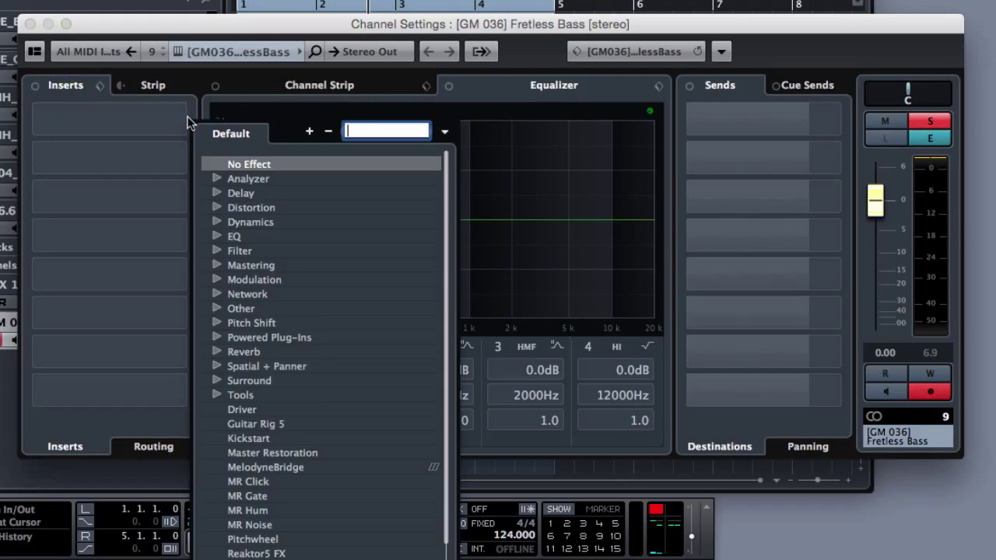
mouse_move(221, 252)
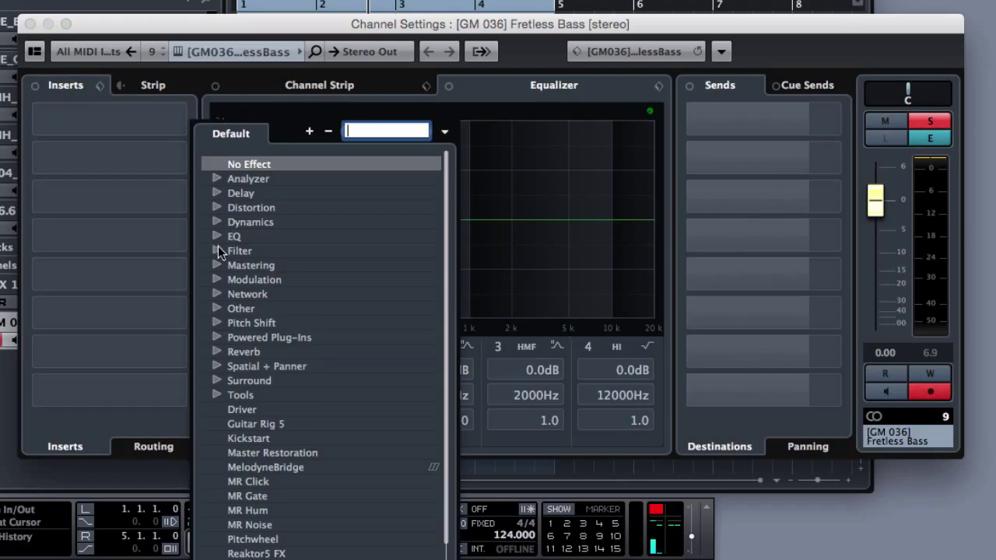
click(240, 251)
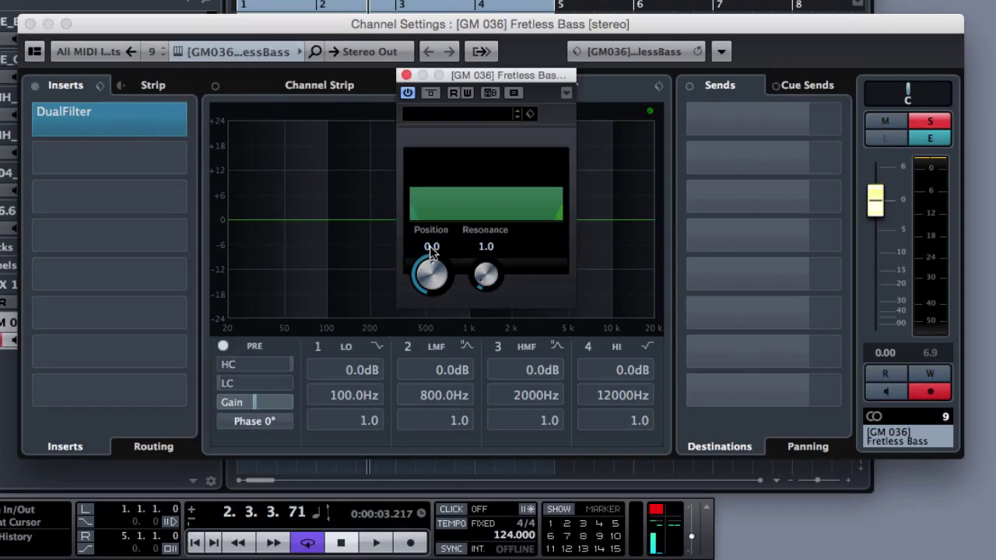
mouse_move(439, 273)
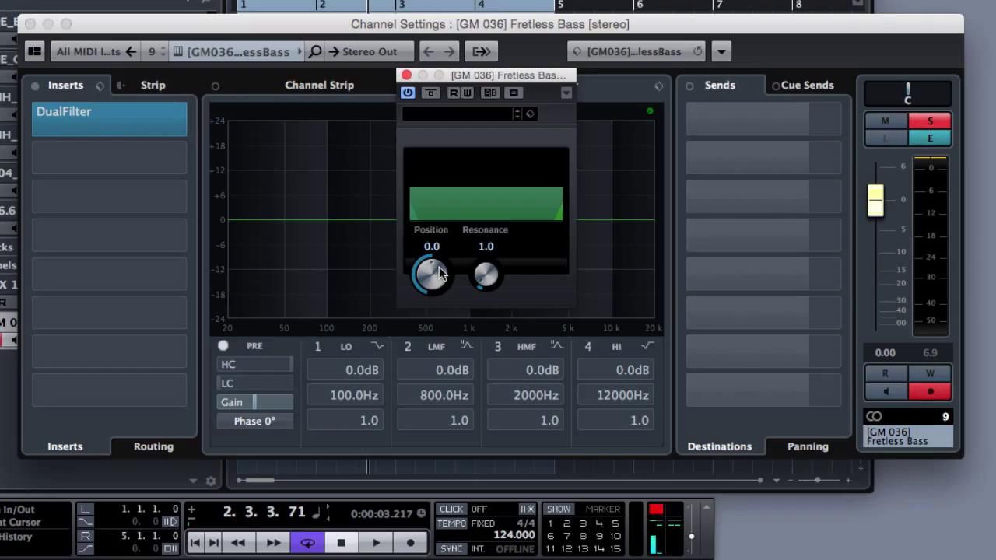
click(376, 542)
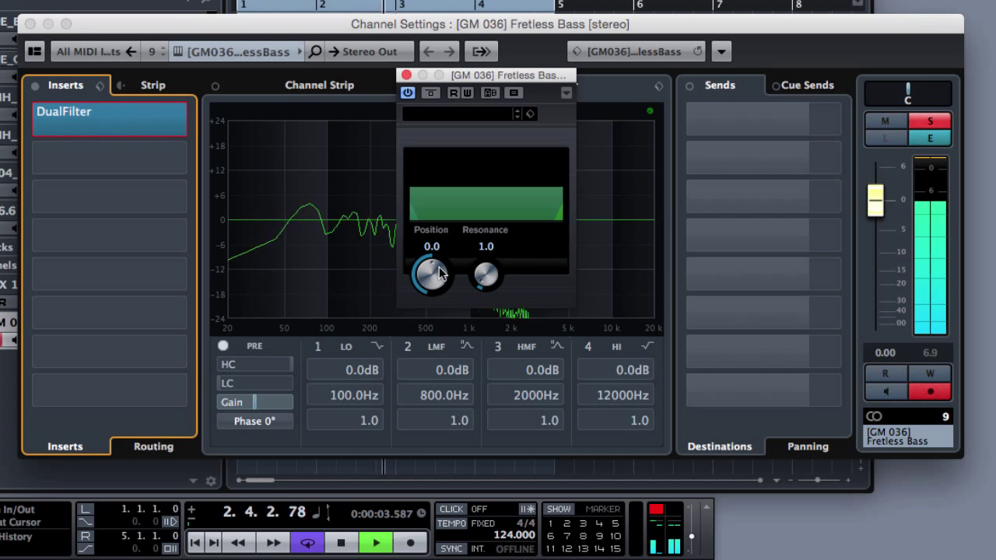
- Set the DualFilter to Position −62.4 and Resonance 5.7 while the bass plays
drag(431, 274, 423, 299)
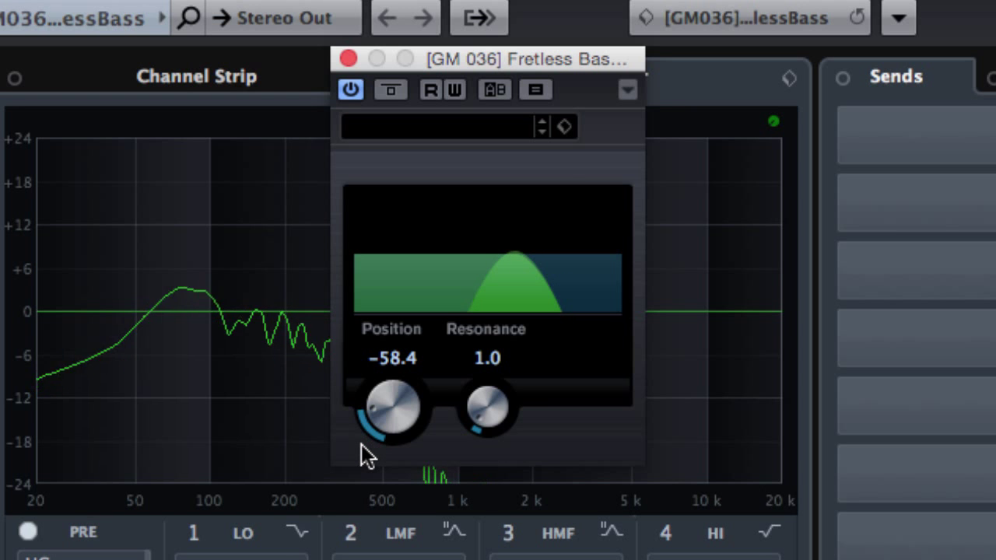
drag(389, 408, 420, 436)
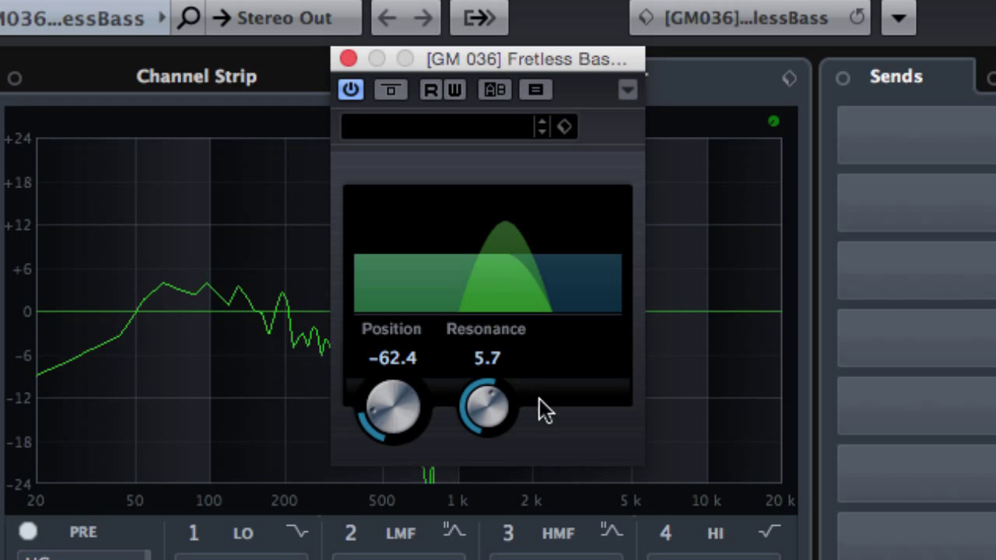
mouse_move(583, 451)
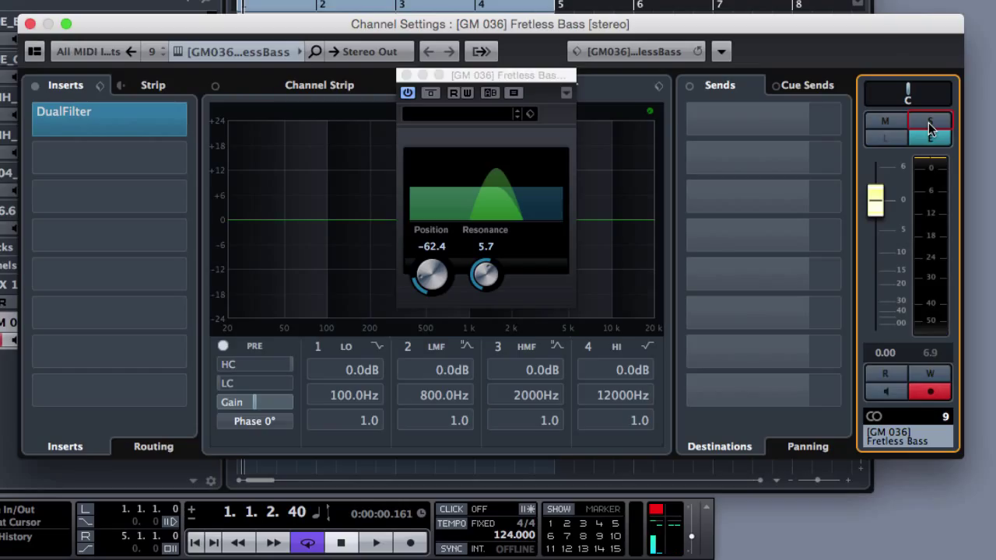
- Unsolo the bass and A/B the DualFilter via Bypass, leaving it active at −62.4/5.7
click(930, 127)
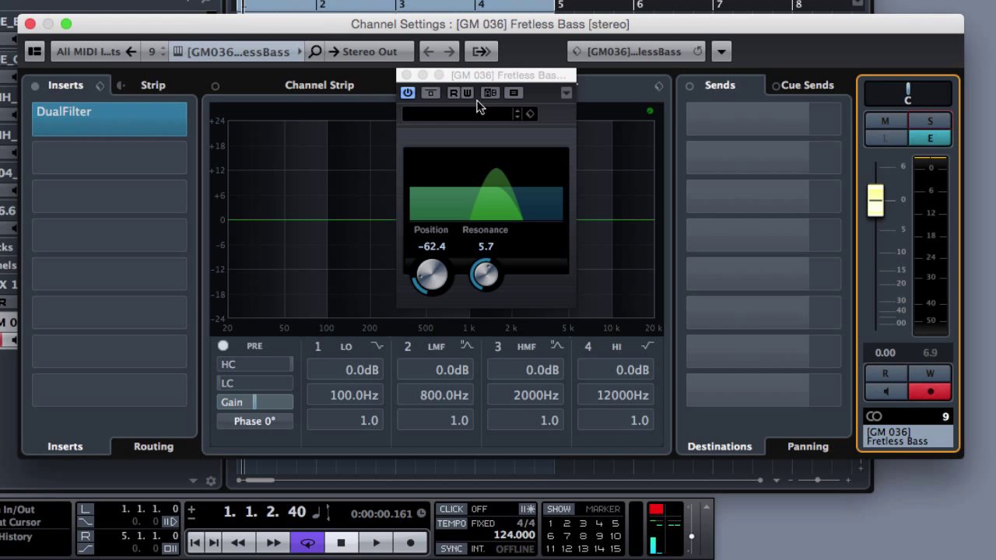
click(376, 541)
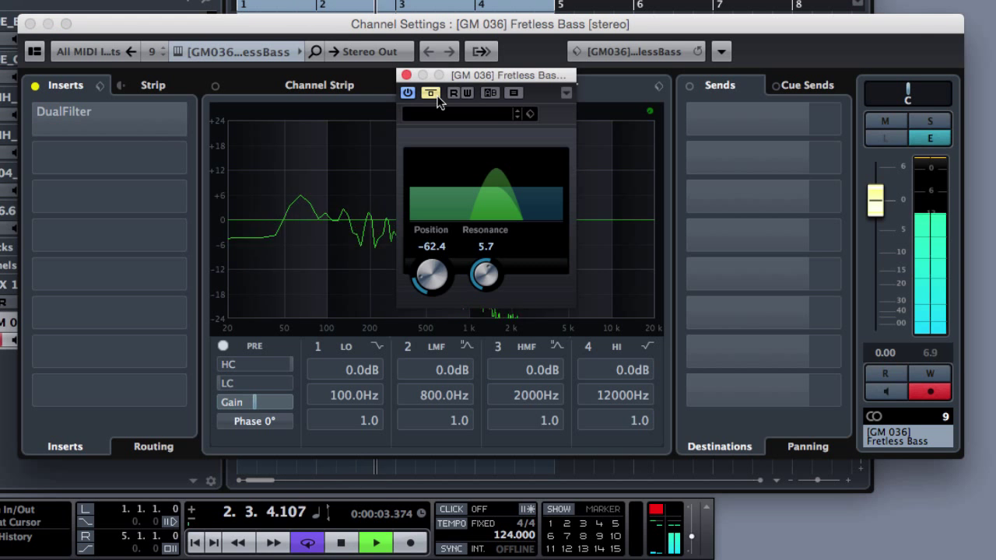
click(109, 112)
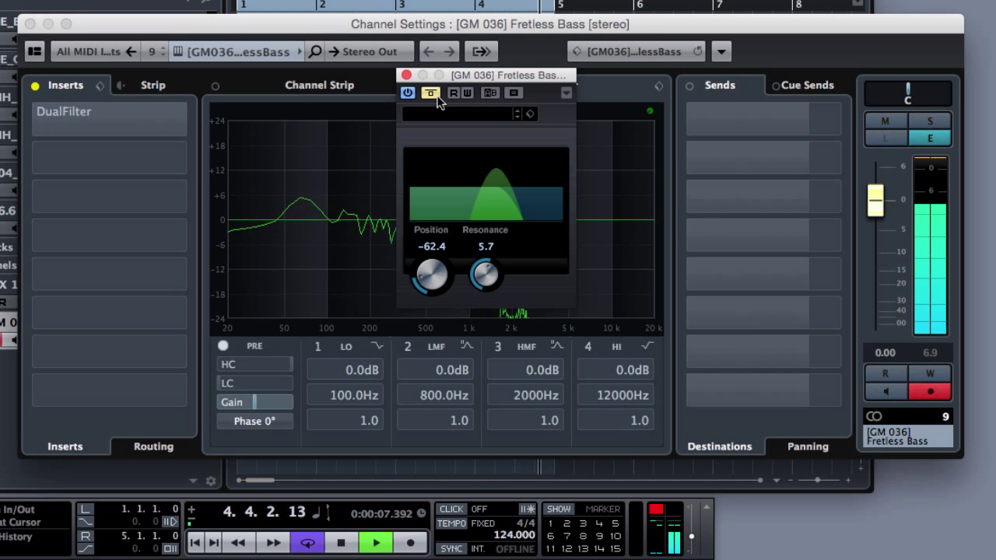
click(109, 112)
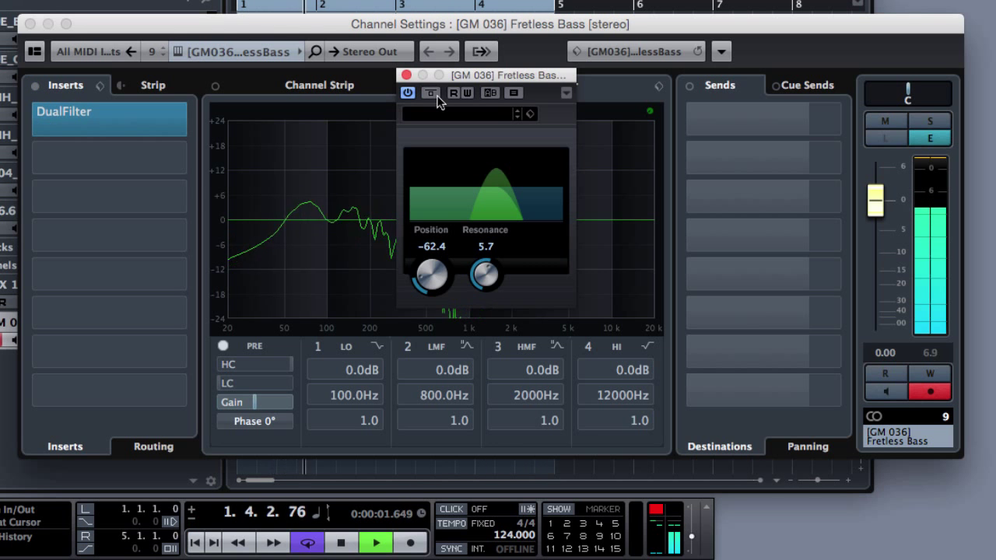
click(377, 541)
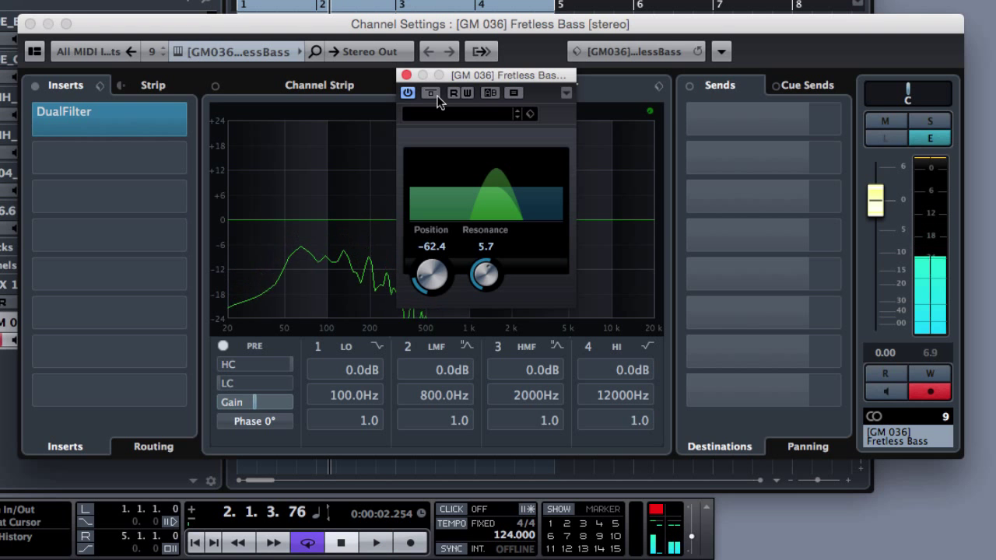